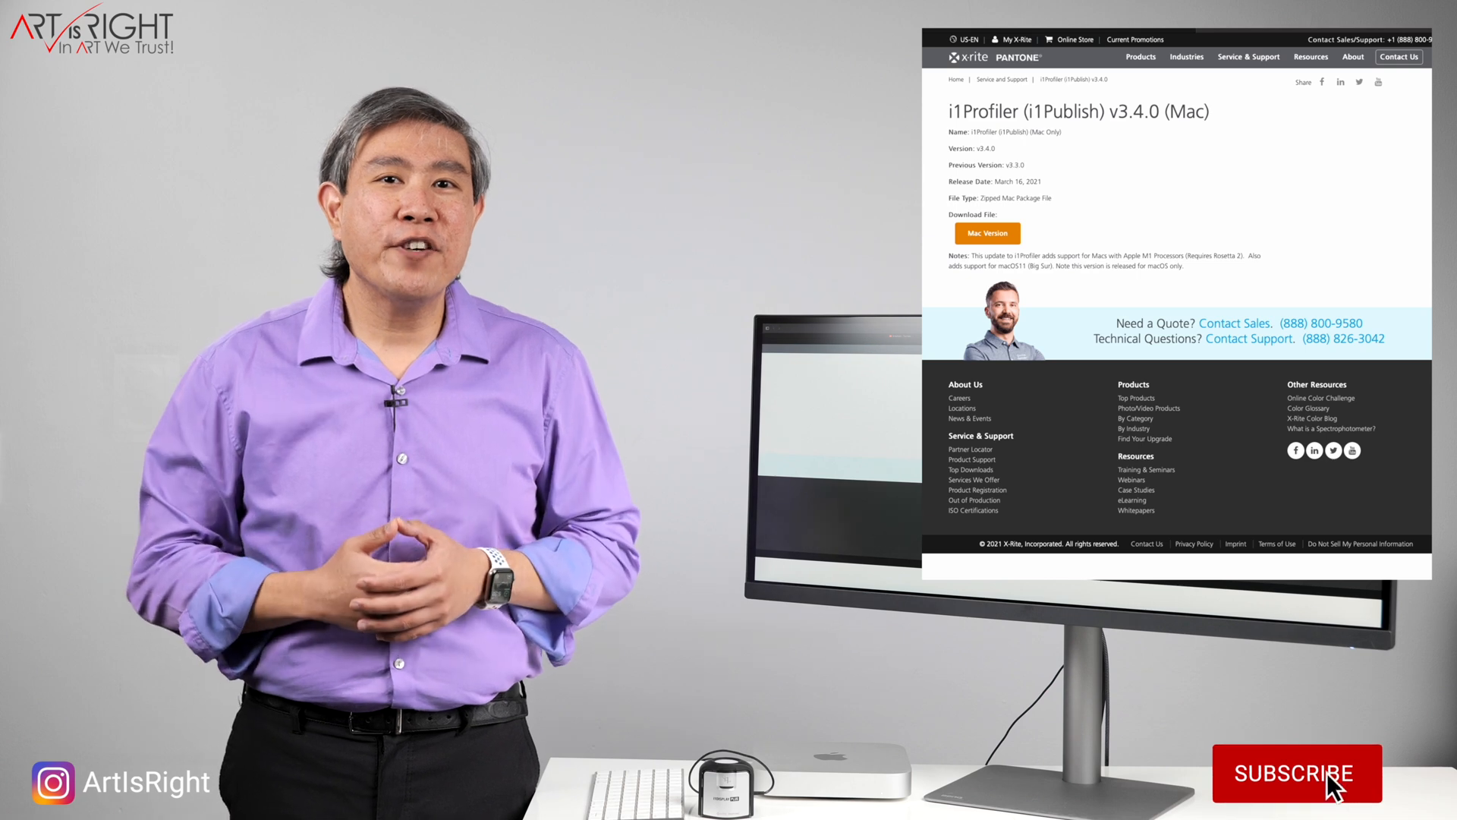
Open the i1Profiler v3.4.0 Mac download page with the Mac Version button
left_click(1295, 773)
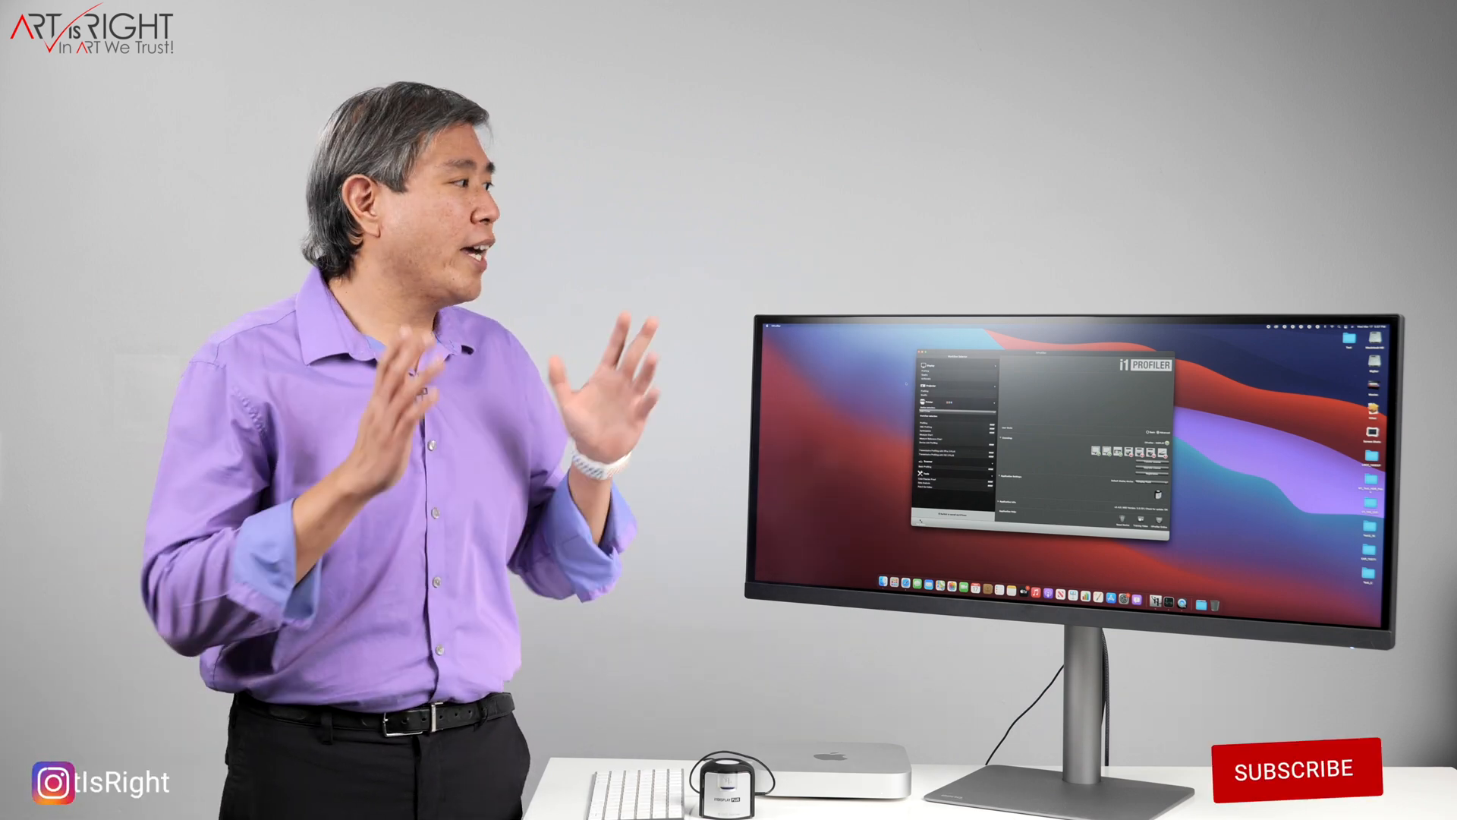
Launch i1Profiler from the Dock so the Workflow Selector appears
left_click(1293, 773)
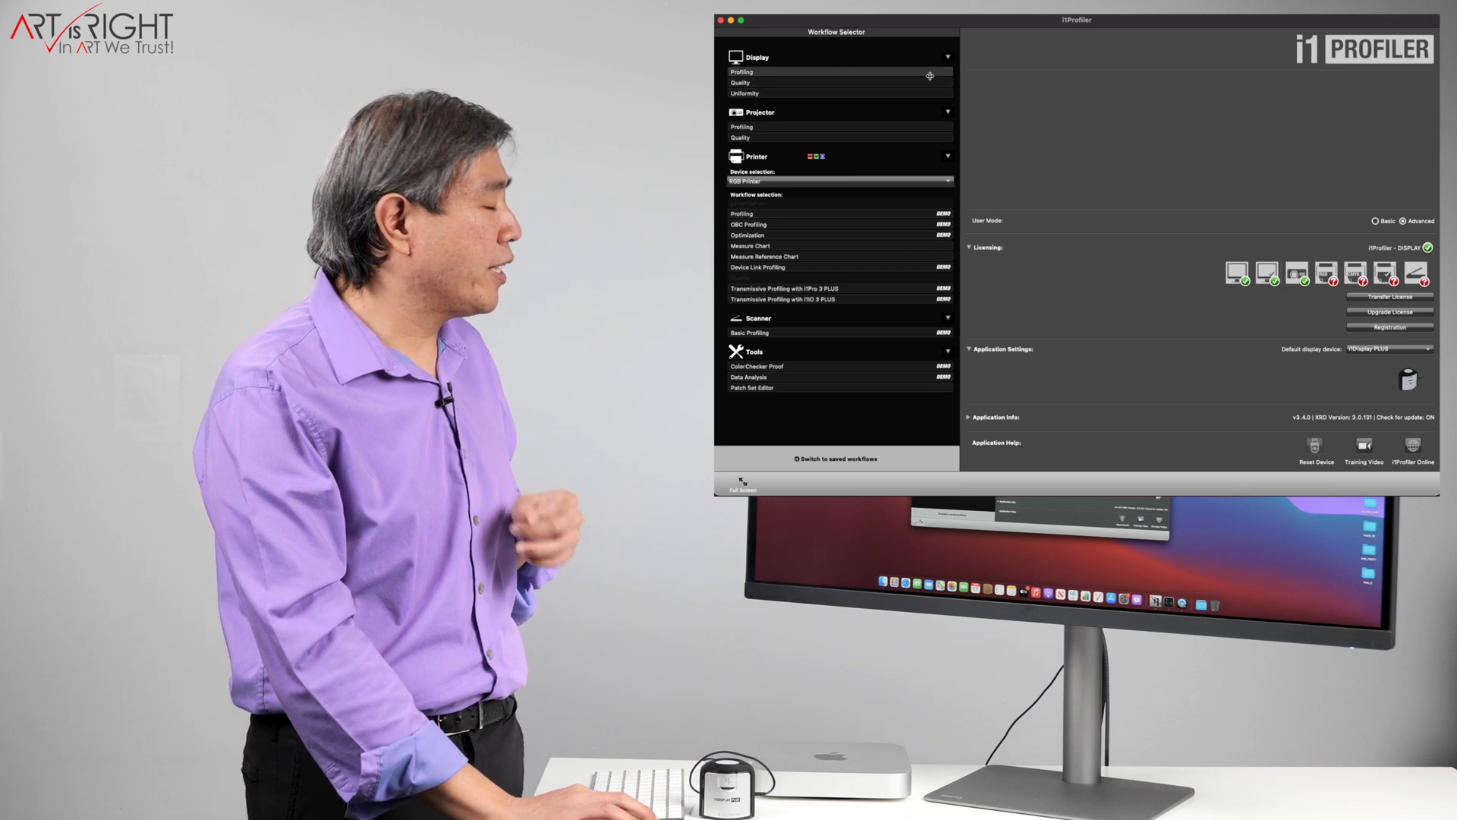
Use Advanced user mode and choose Display > Profiling
left_click(739, 71)
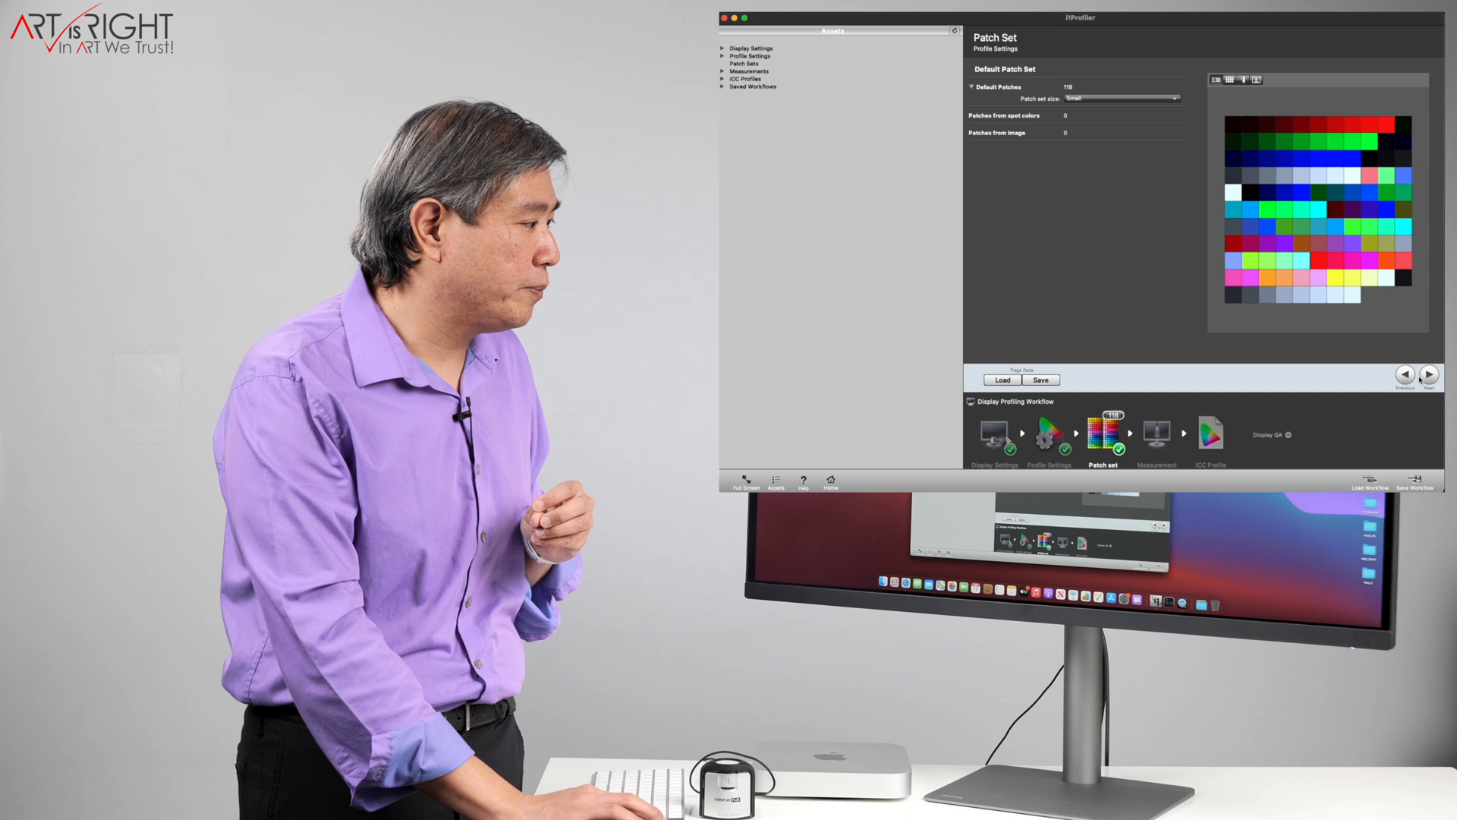
Advance past the Patch Set page, keeping the Small 118-patch set
left_click(1156, 434)
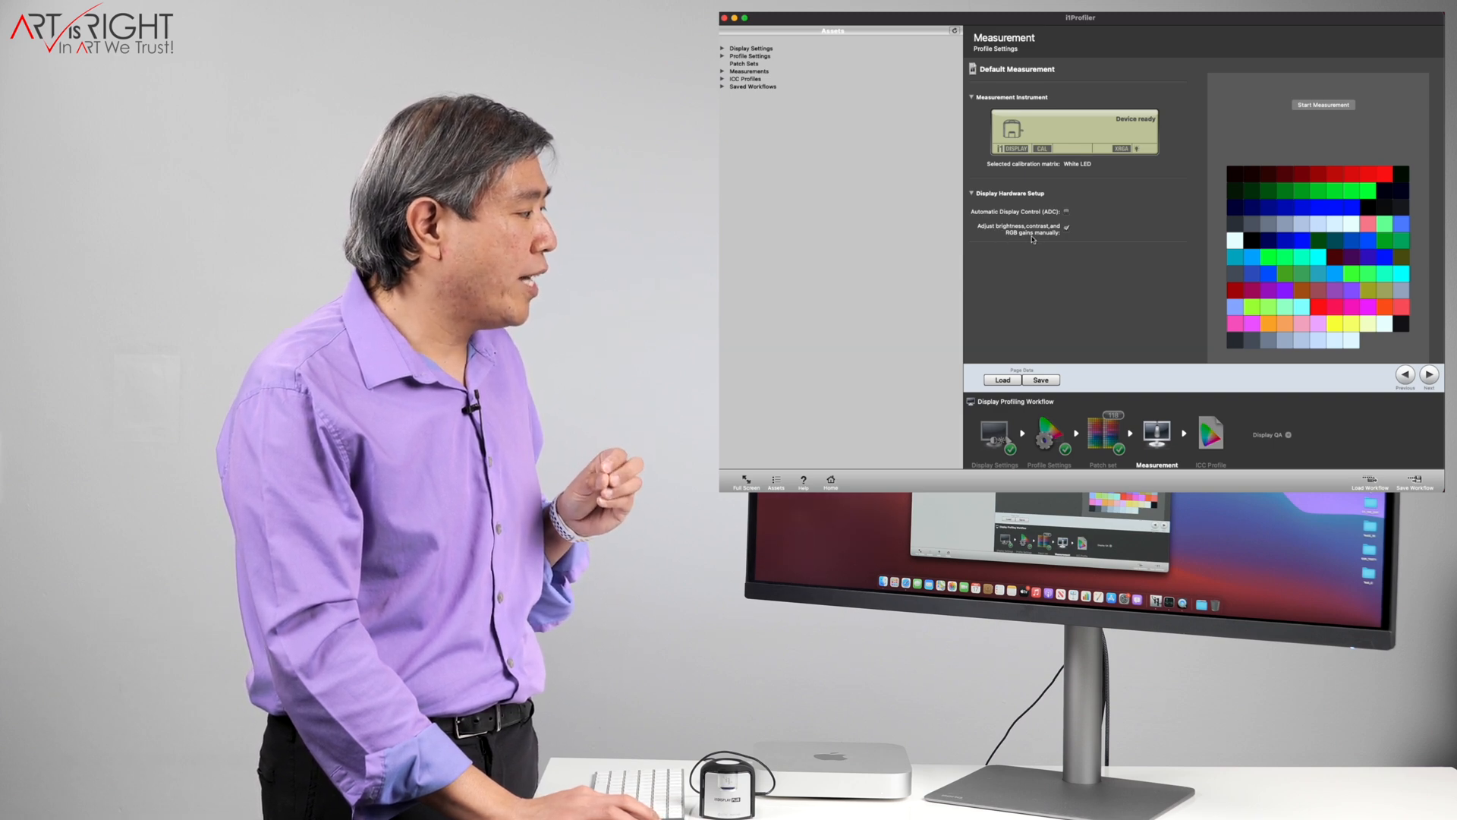
mouse_move(1383, 169)
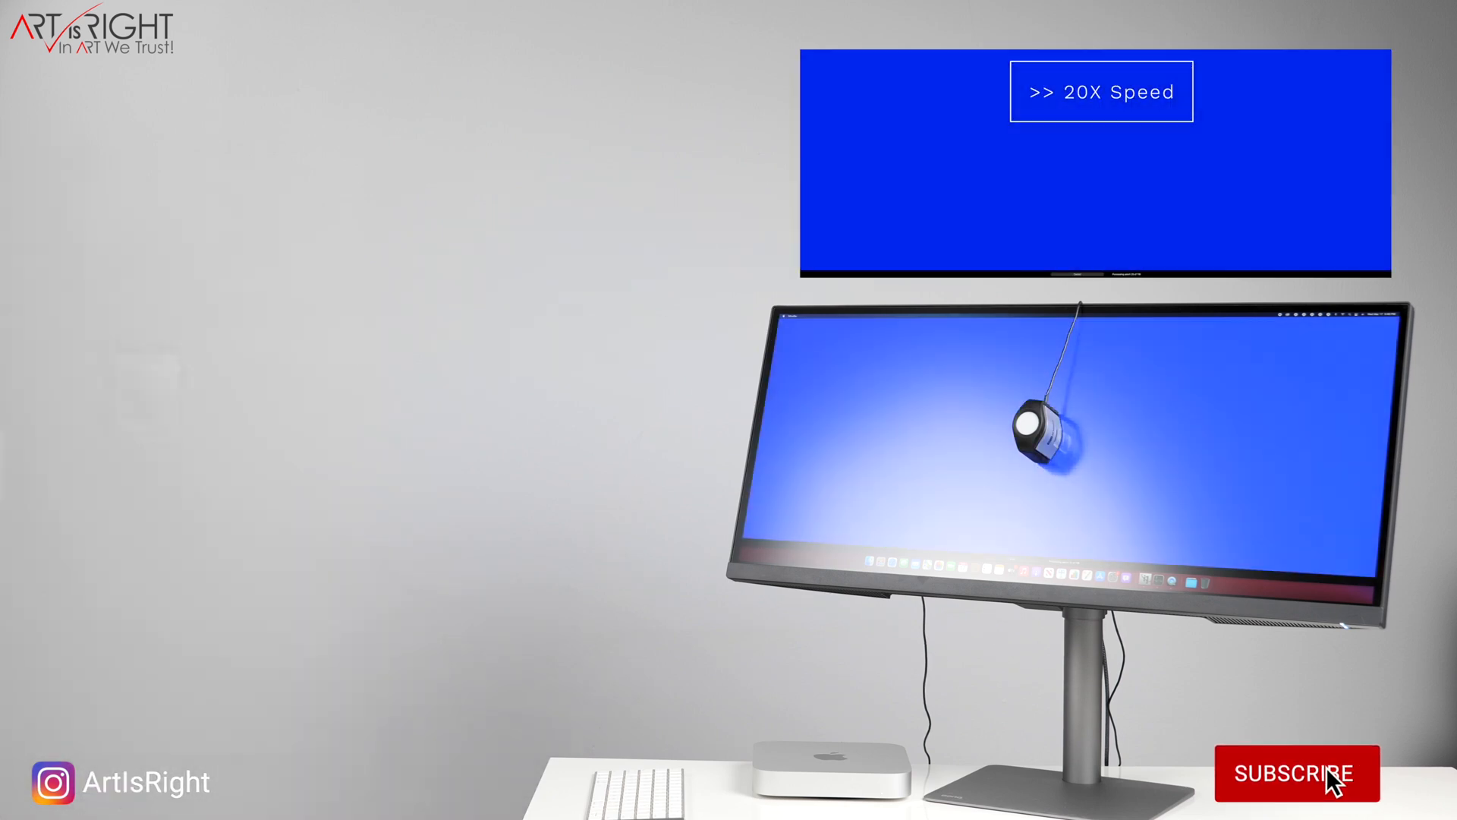
Measure the display's patch sequence with the i1Display on screen
left_click(1295, 773)
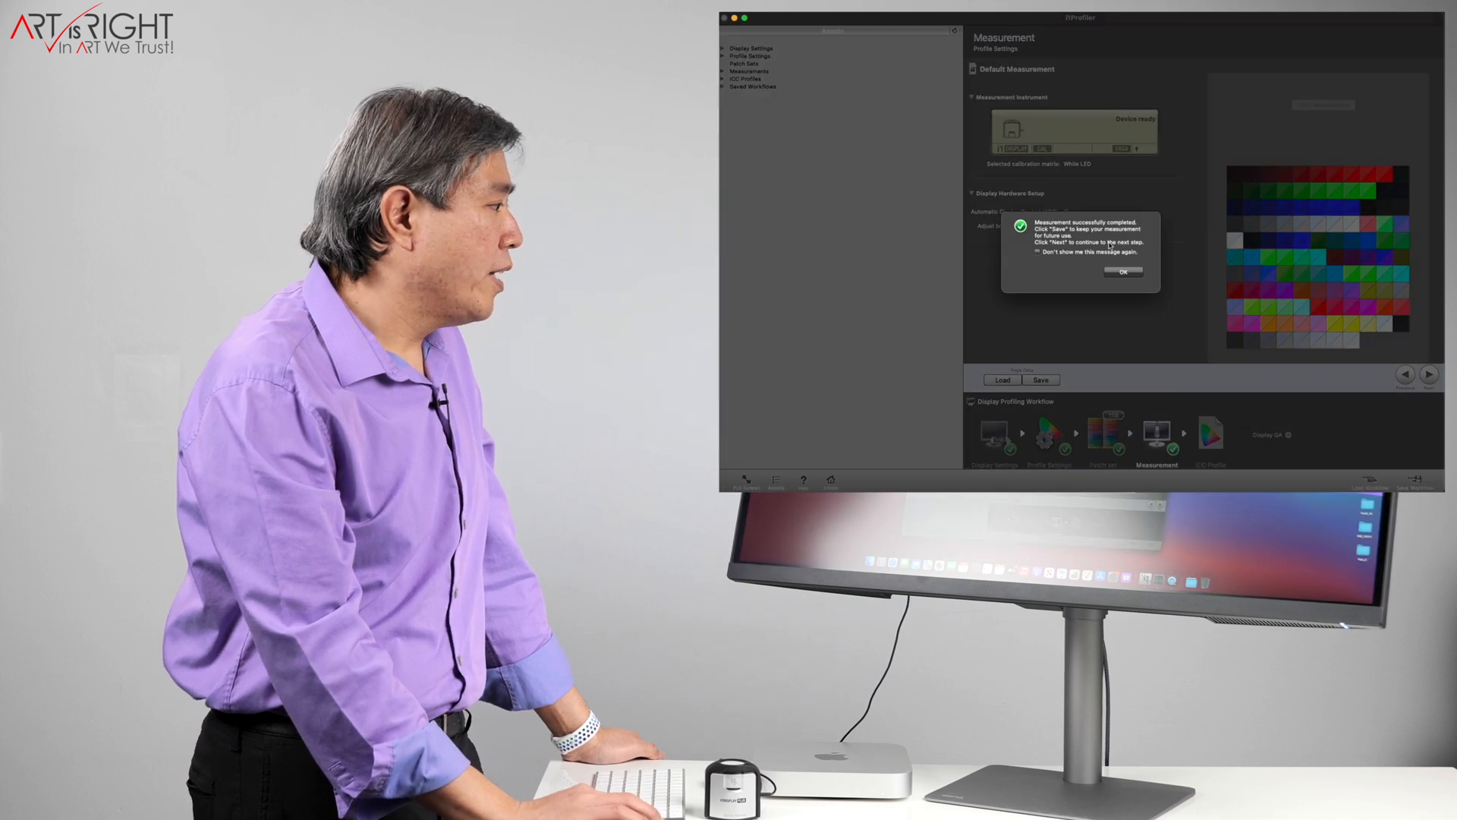
Dismiss the 'Measurement successfully completed' dialog with OK
left_click(1122, 272)
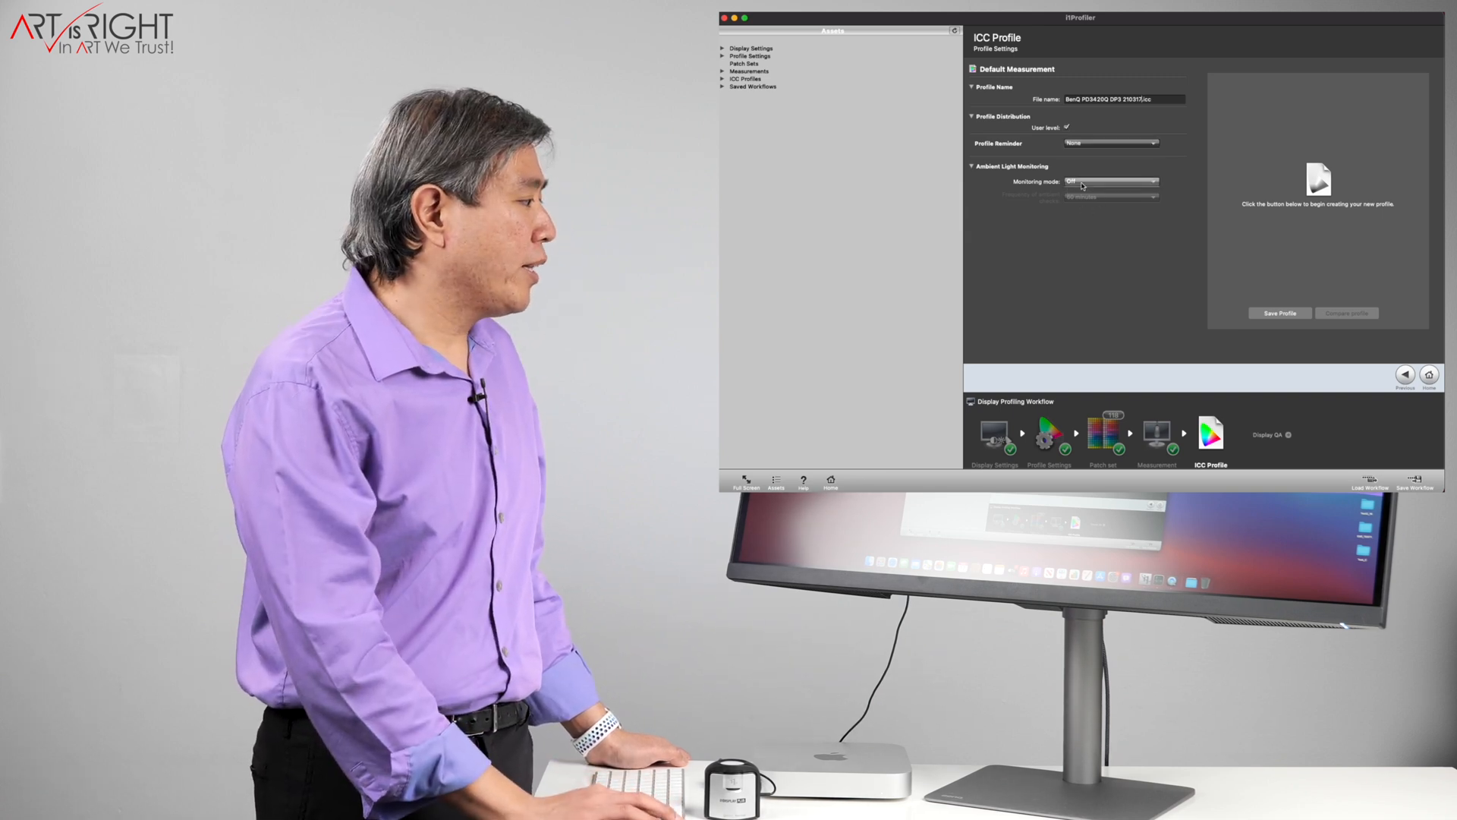
Create the BenQ ICC profile with Profile Reminder None and Monitoring Off
left_click(1278, 312)
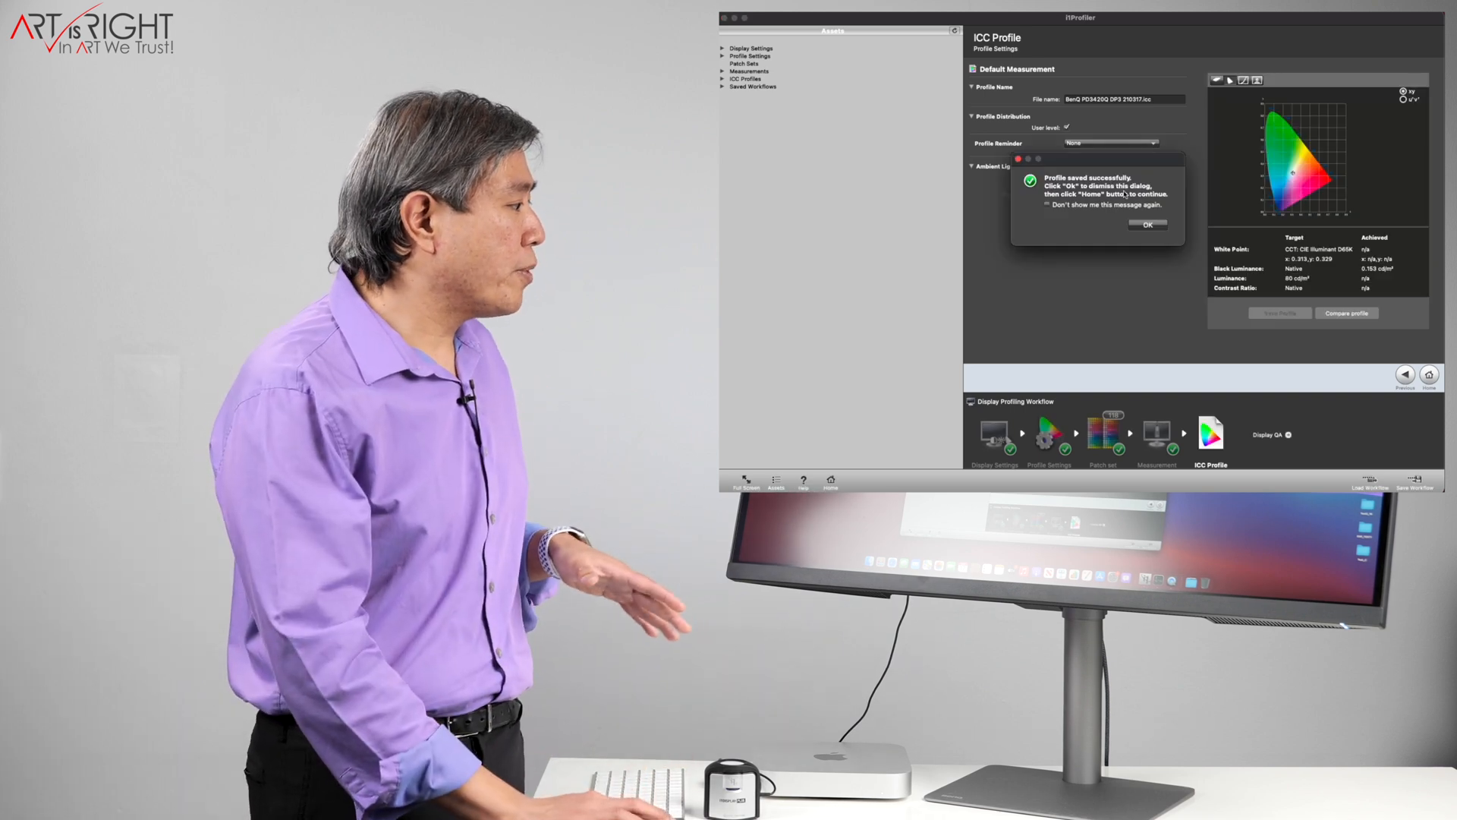
Dismiss the 'Profile saved successfully' dialog with OK
left_click(1150, 223)
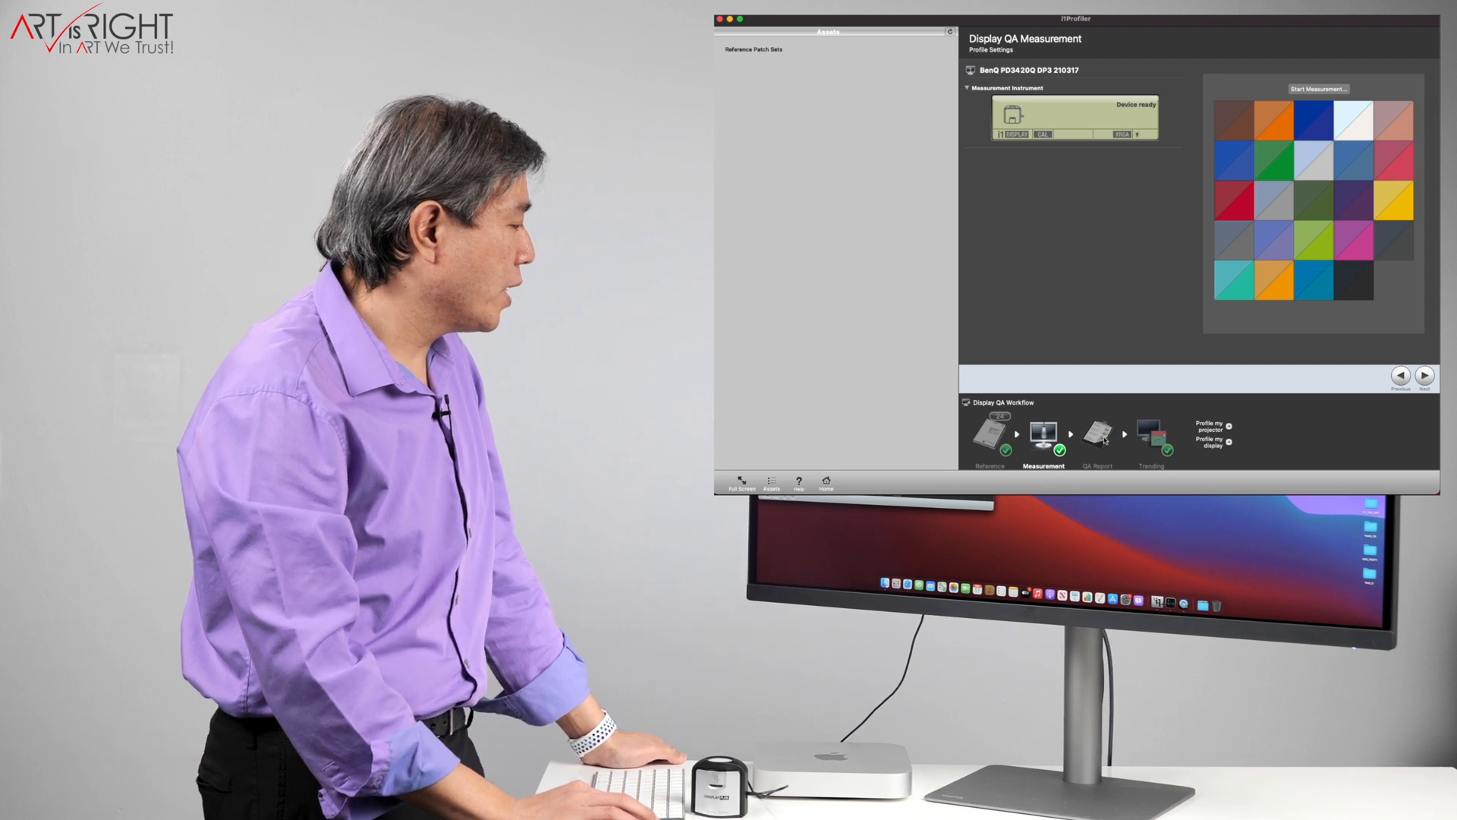
Measure the 24 ColorChecker patches with the i1Display and view the QA Report
left_click(1425, 377)
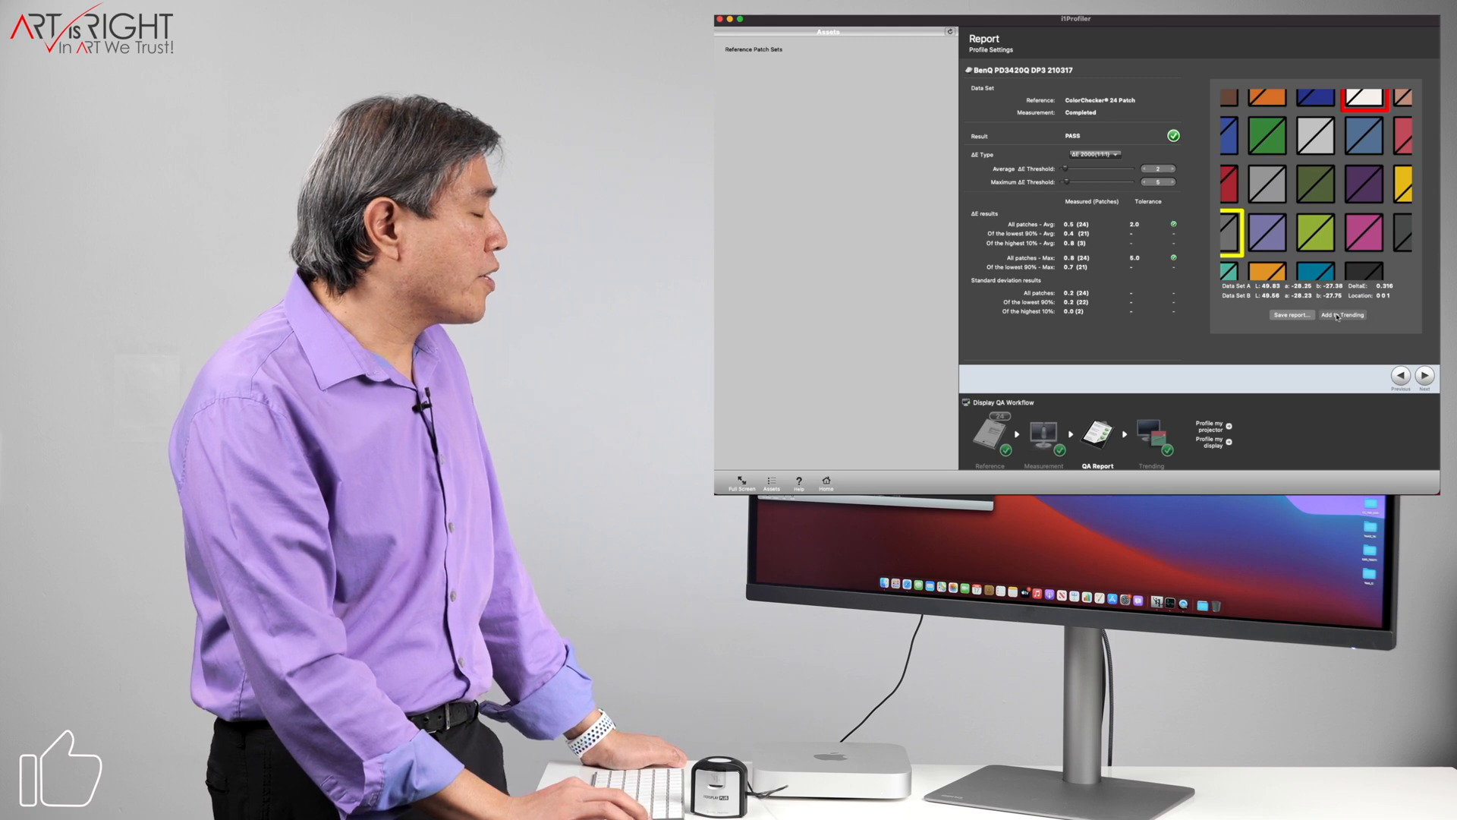
Add the passing QA measurement to trending, confirm, and continue to the trend chart
left_click(1342, 314)
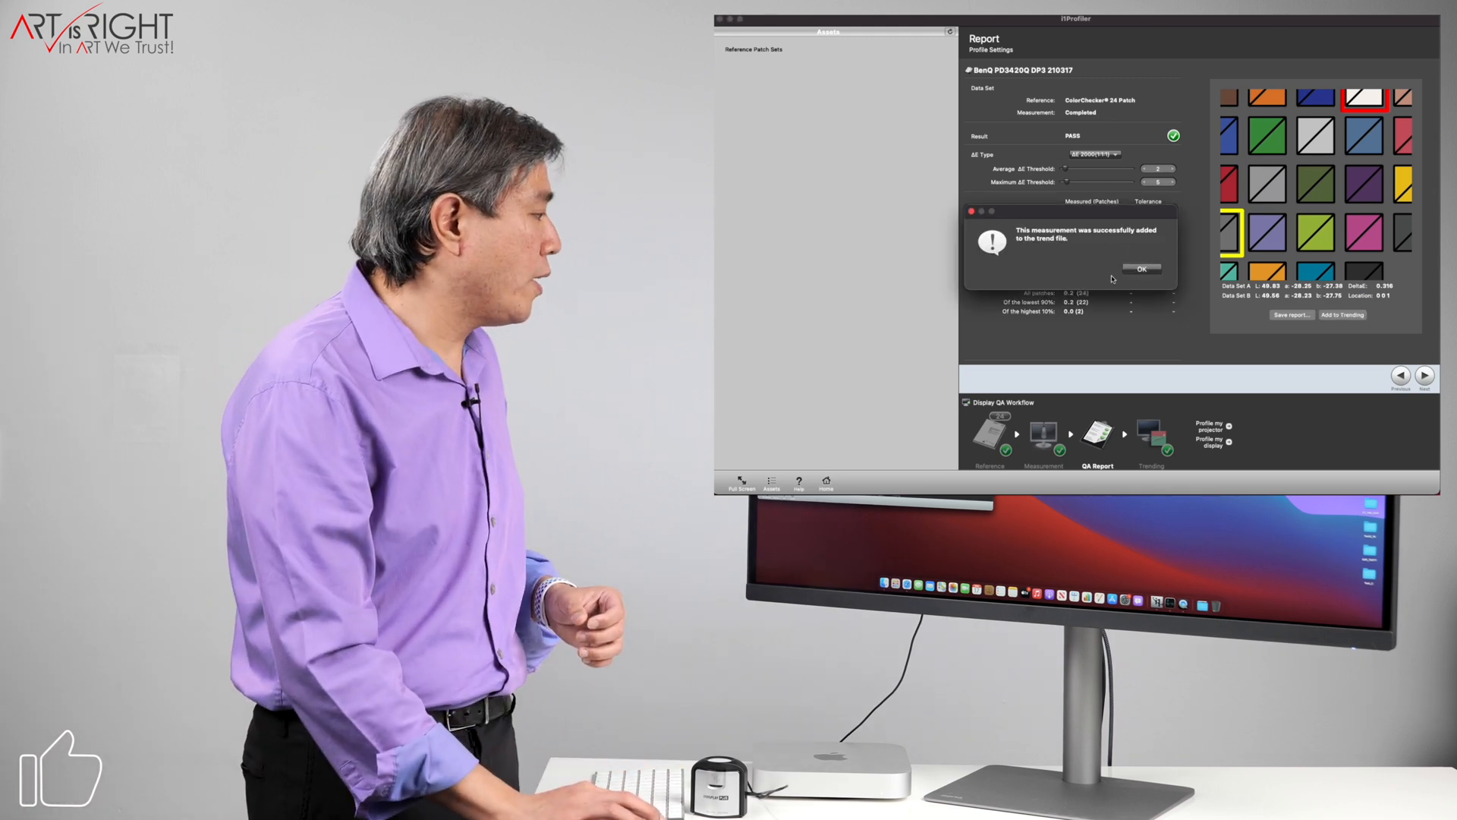
left_click(1142, 269)
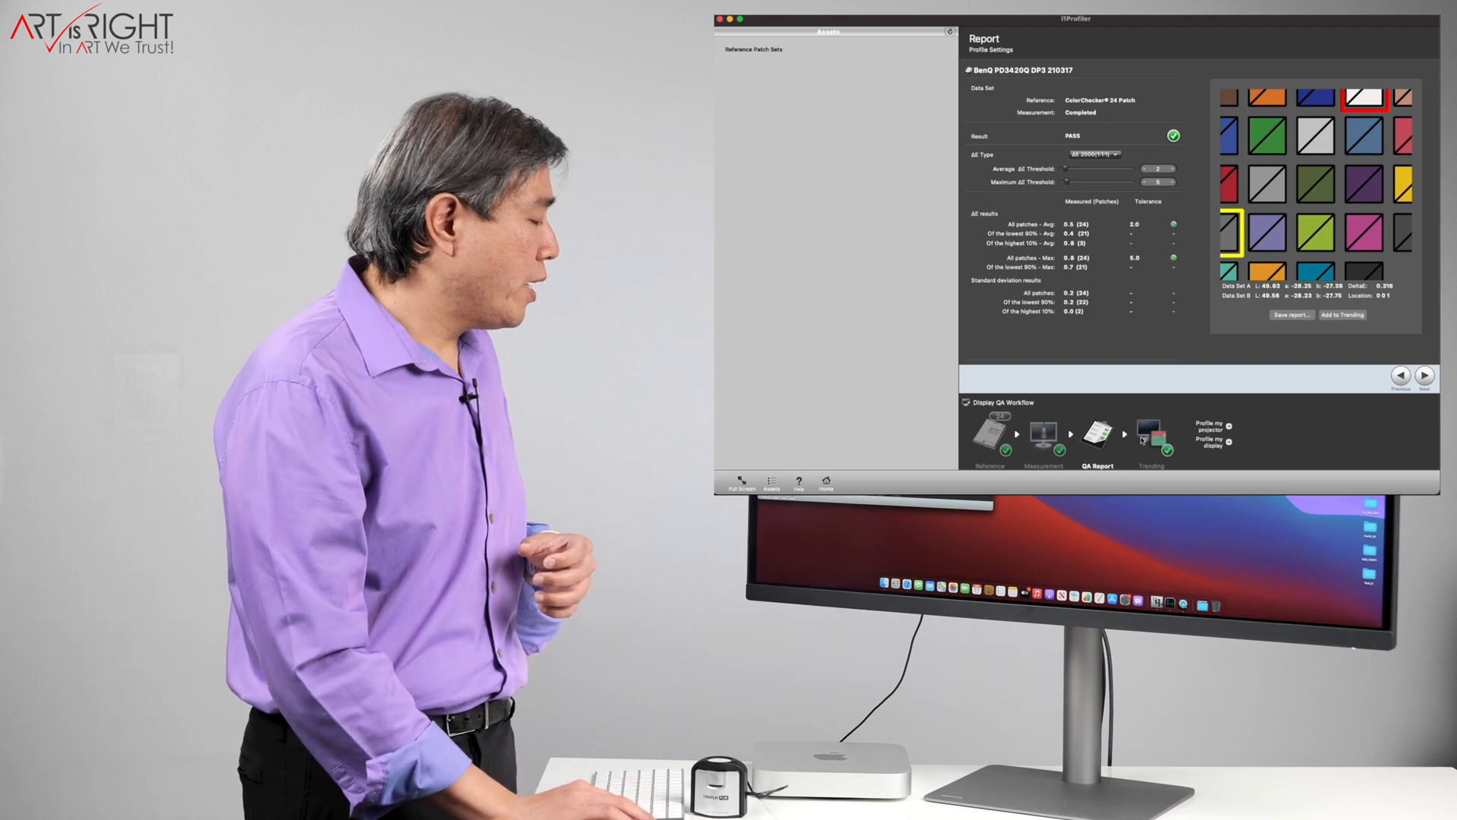
left_click(1150, 434)
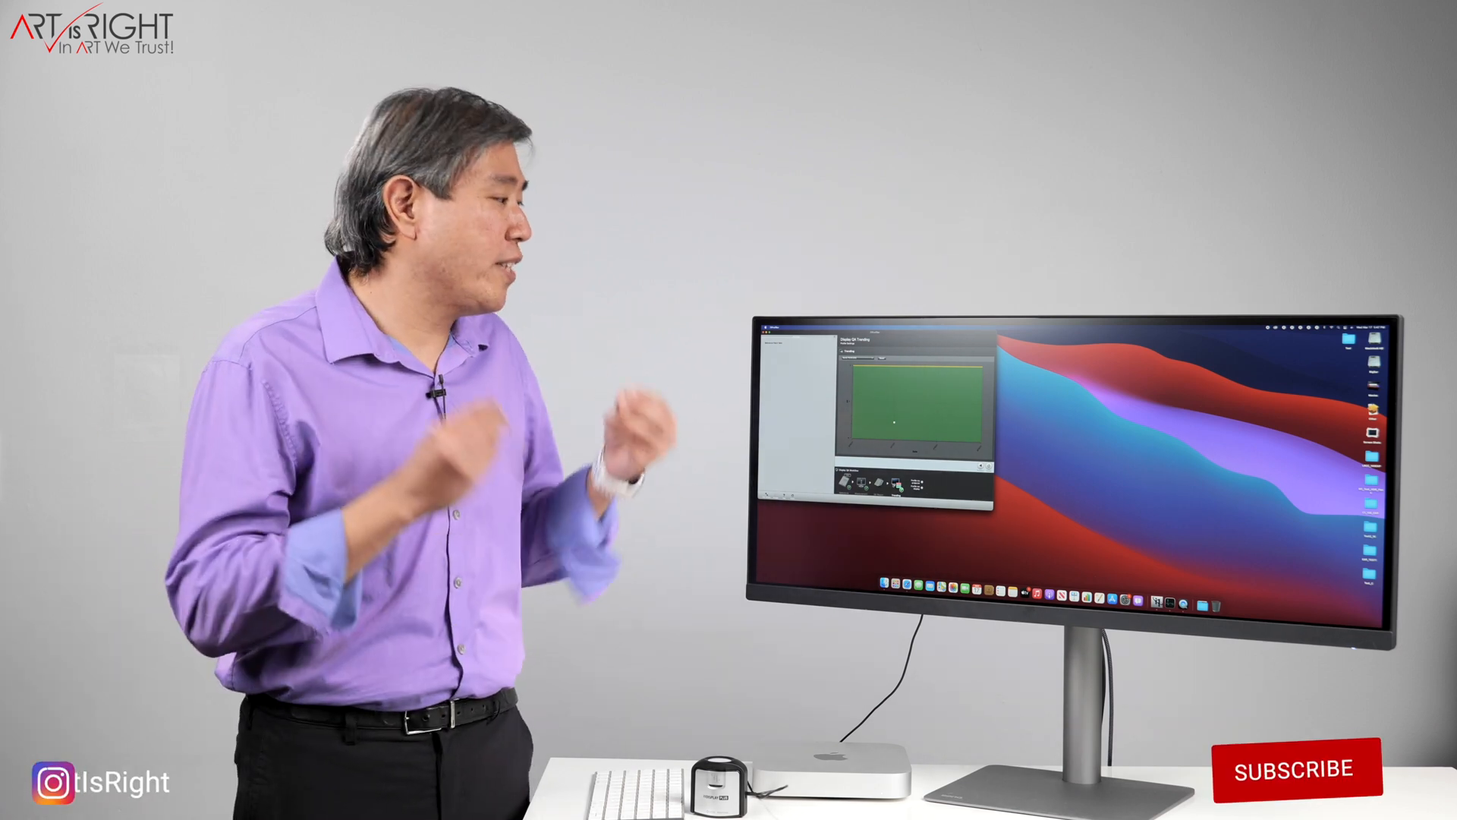
left_click(1292, 771)
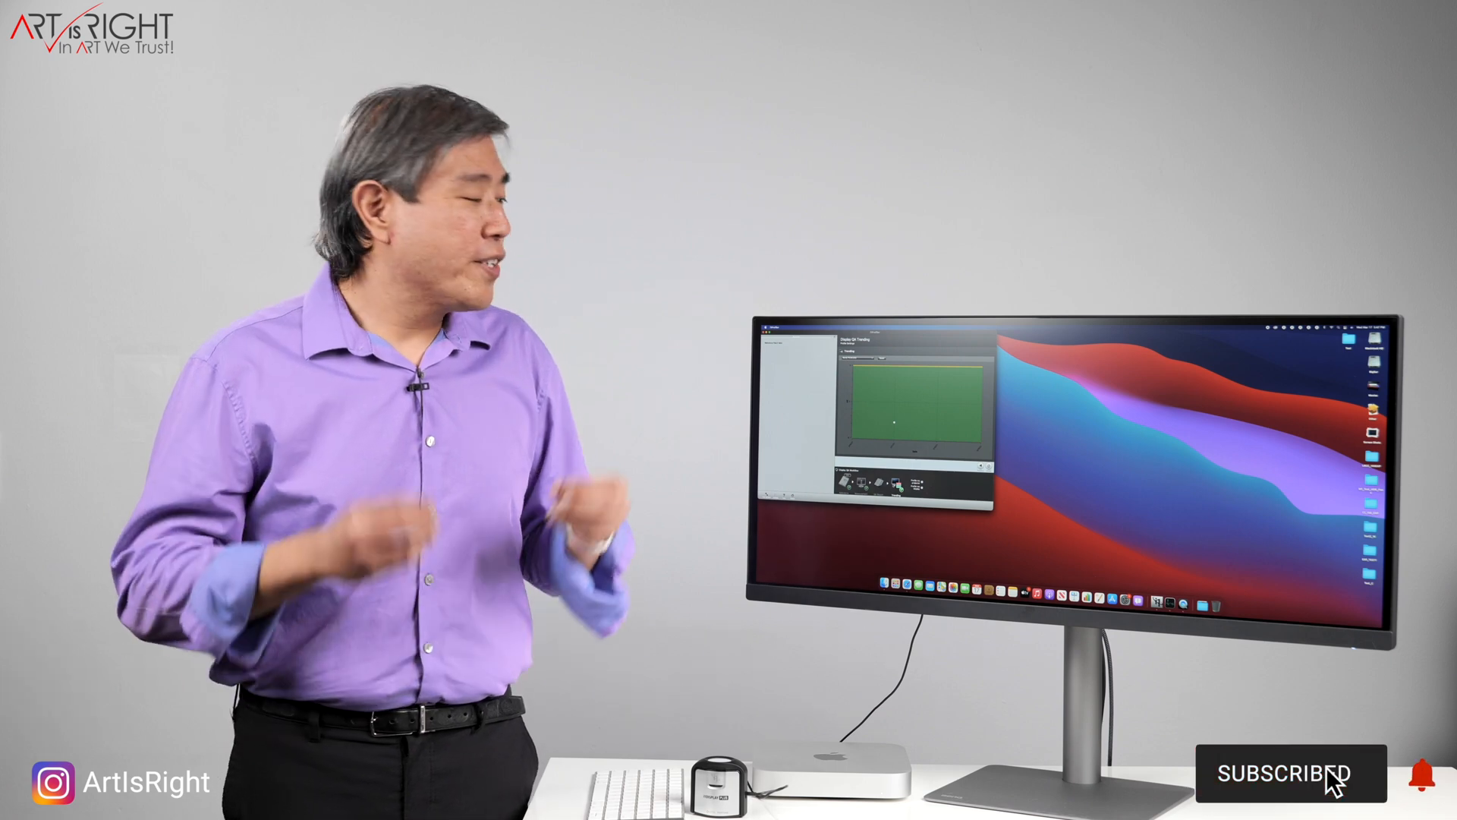